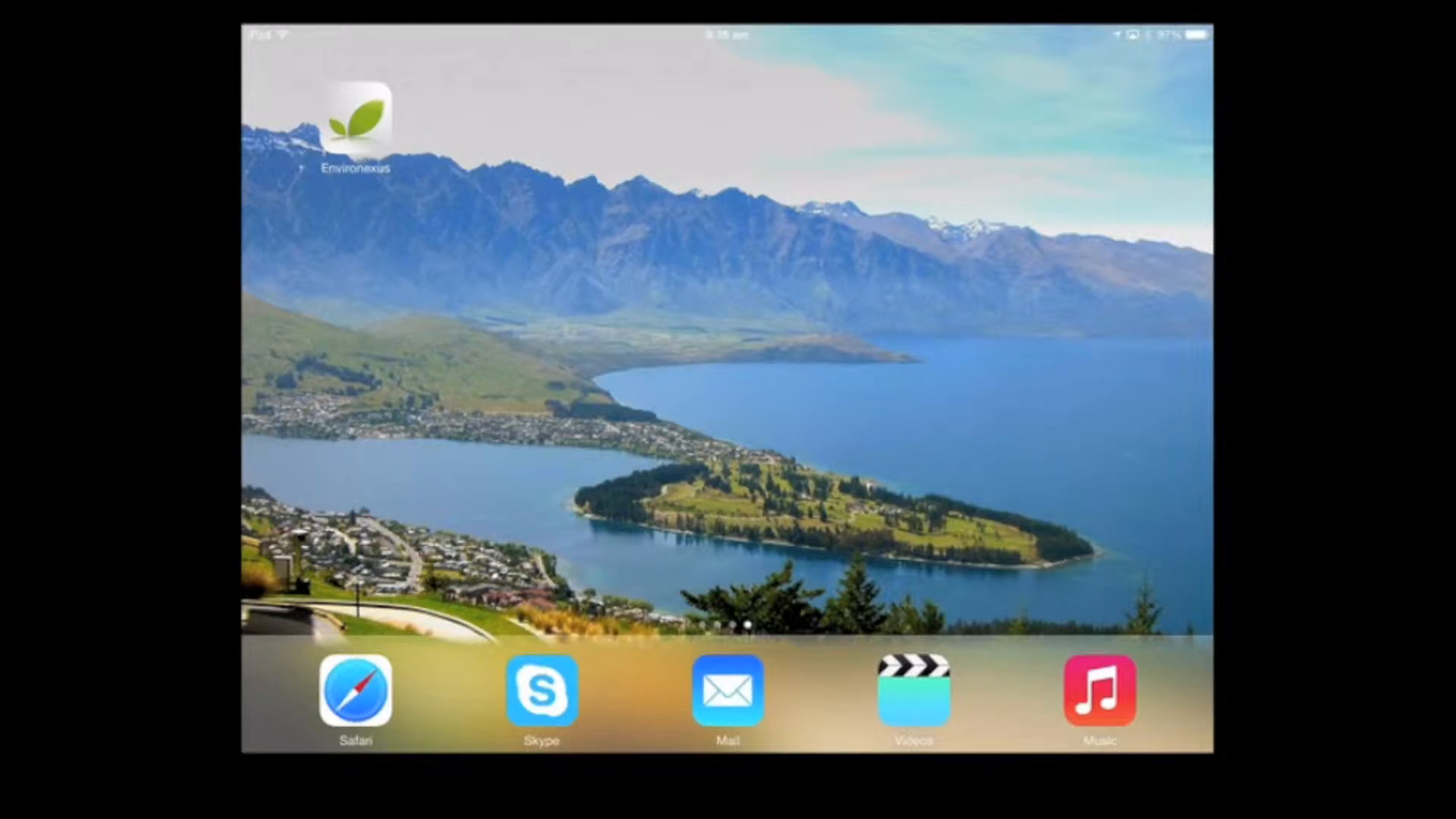
- Launch the Environexus app from the home screen onto its empty Energy page
click(361, 124)
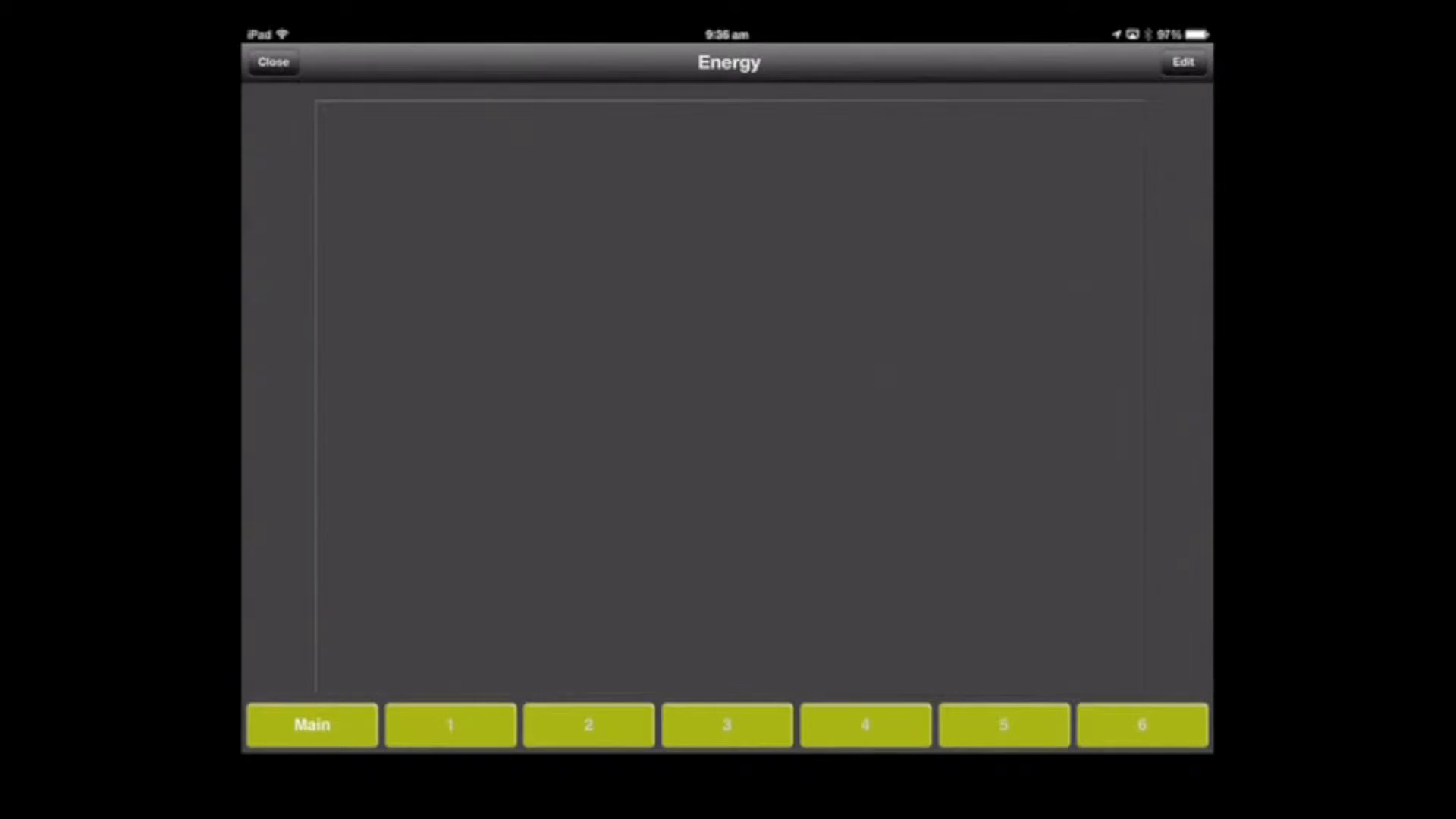
- Add a Web View control set to occupy the entire Energy control panel
click(1183, 61)
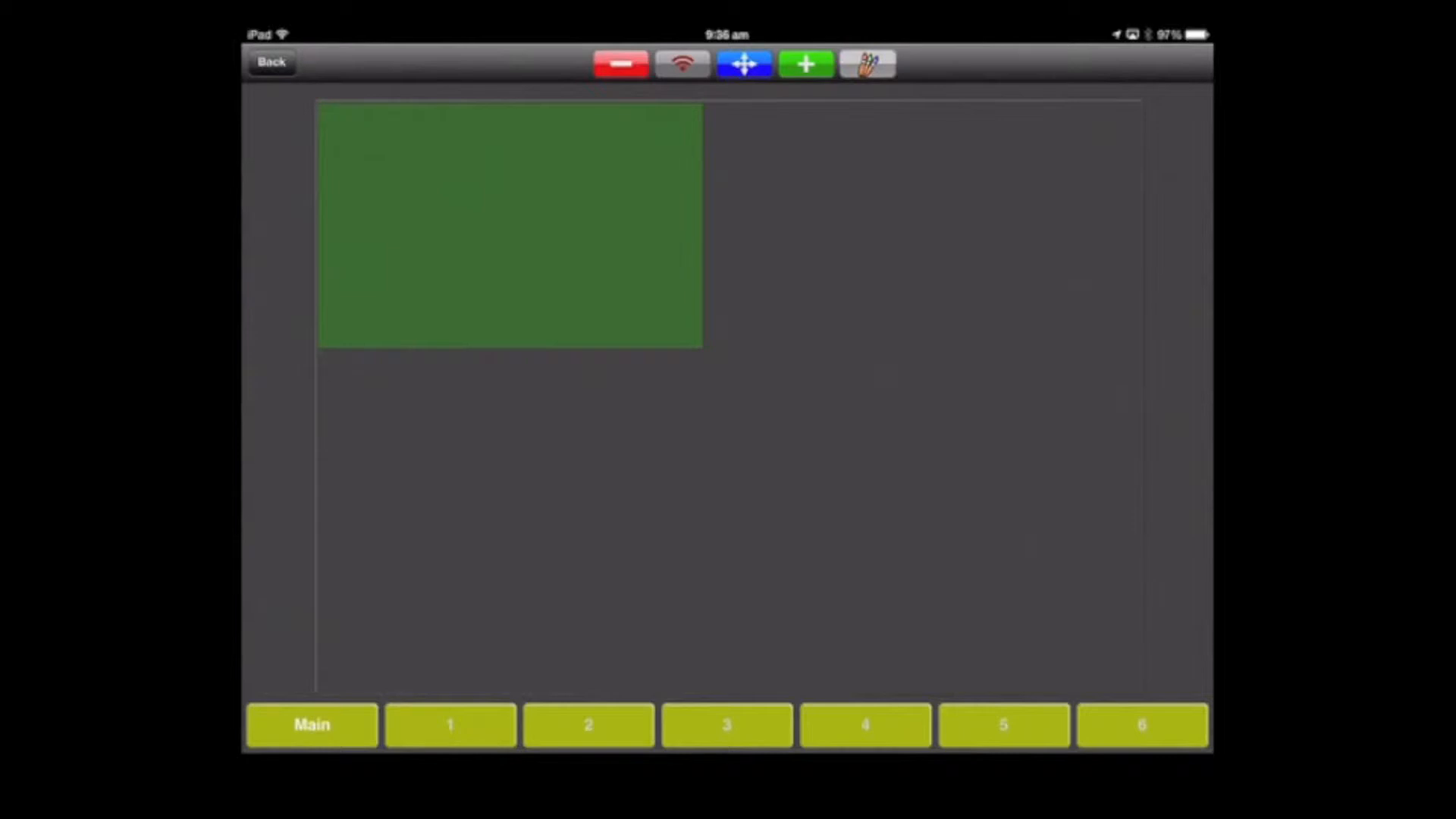
click(806, 64)
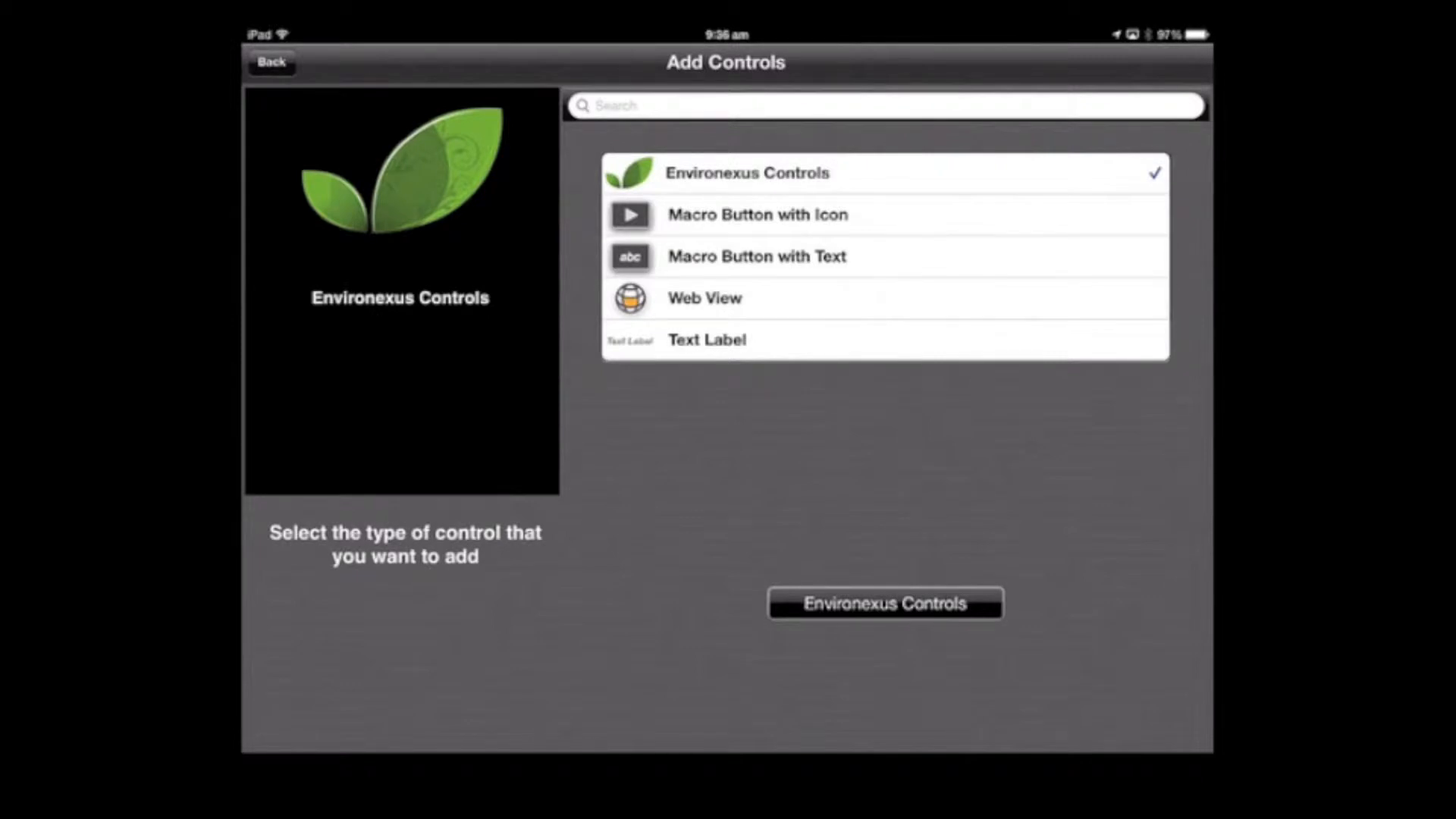
click(705, 298)
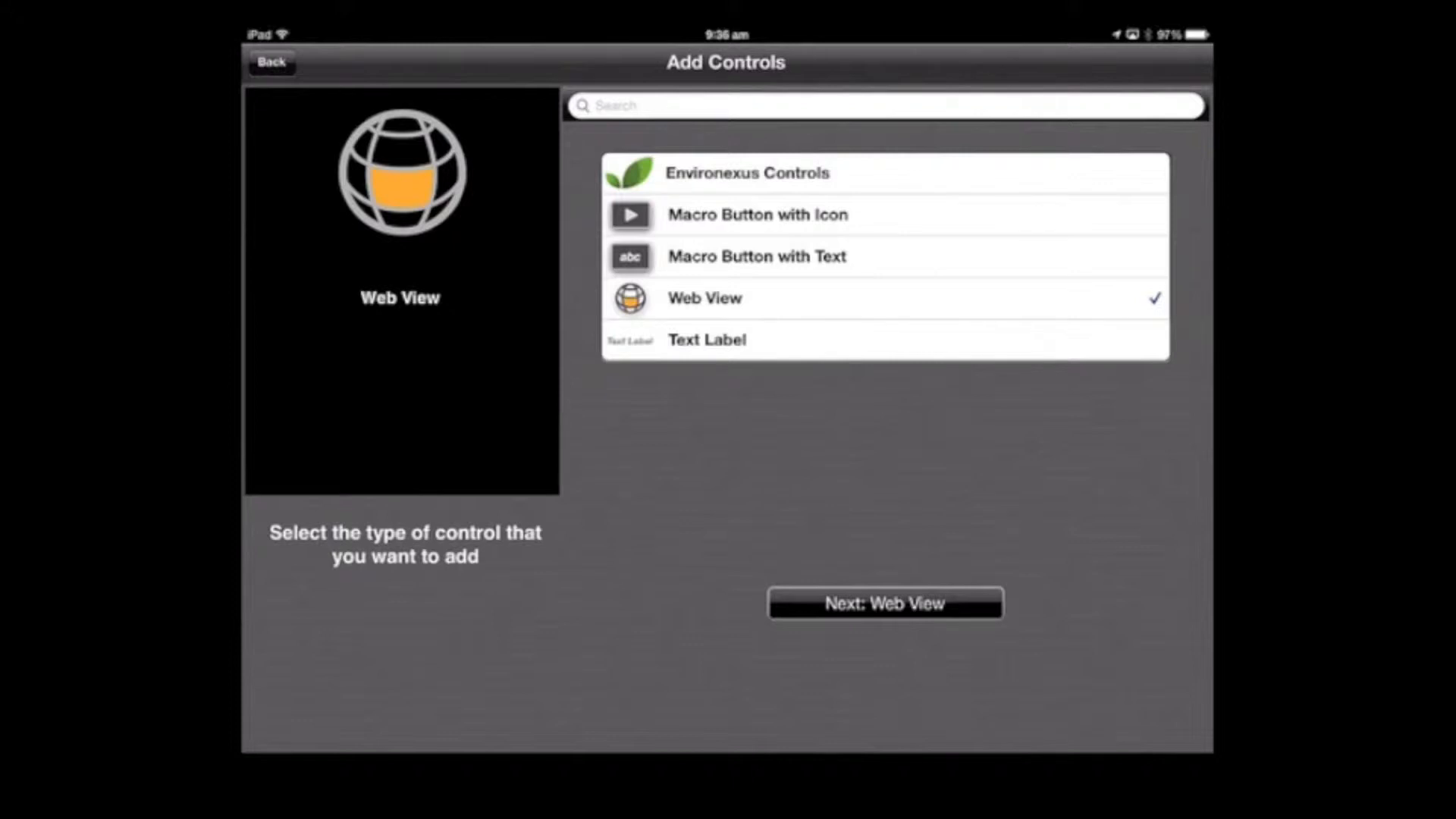
click(888, 622)
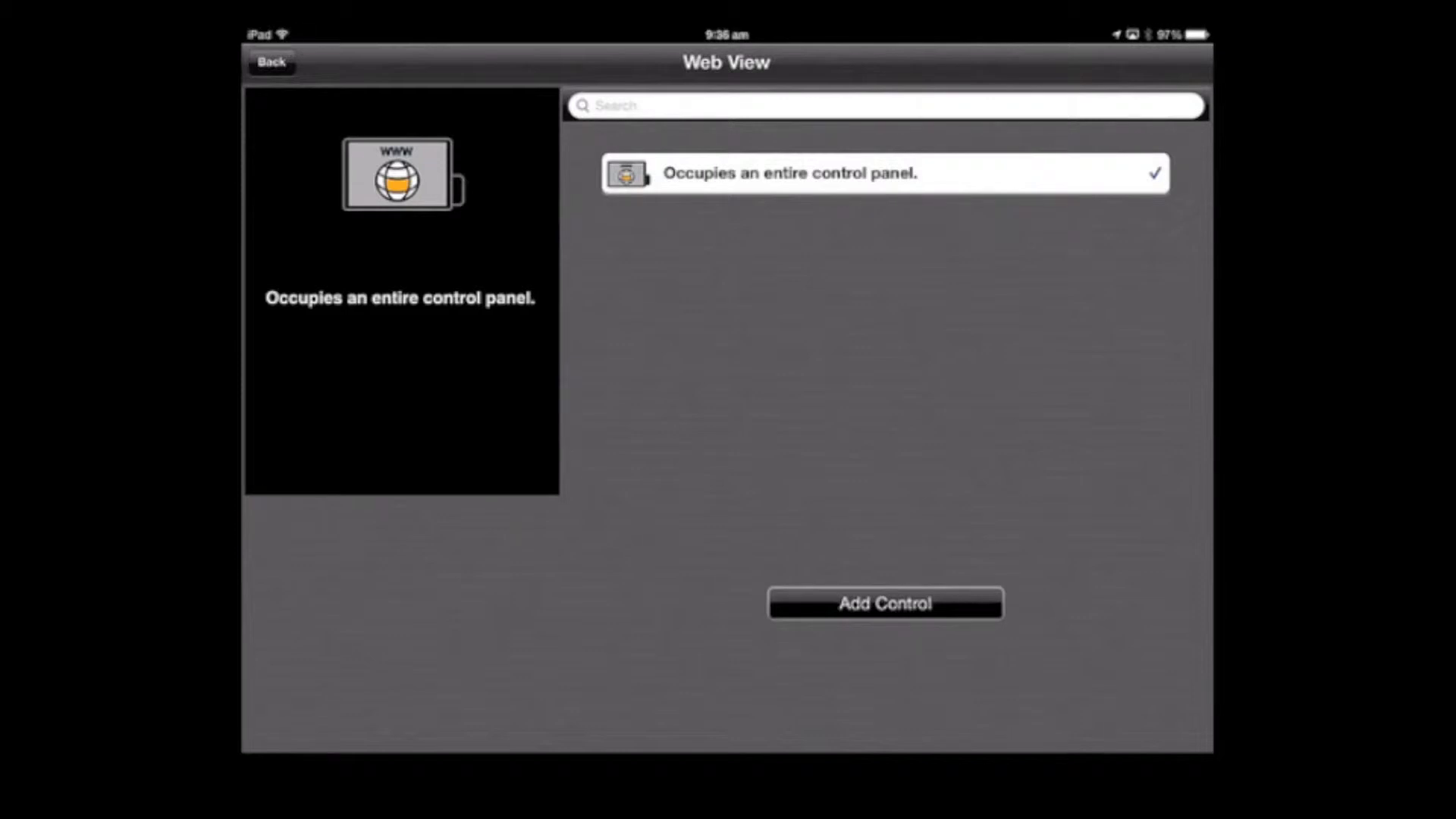
click(884, 604)
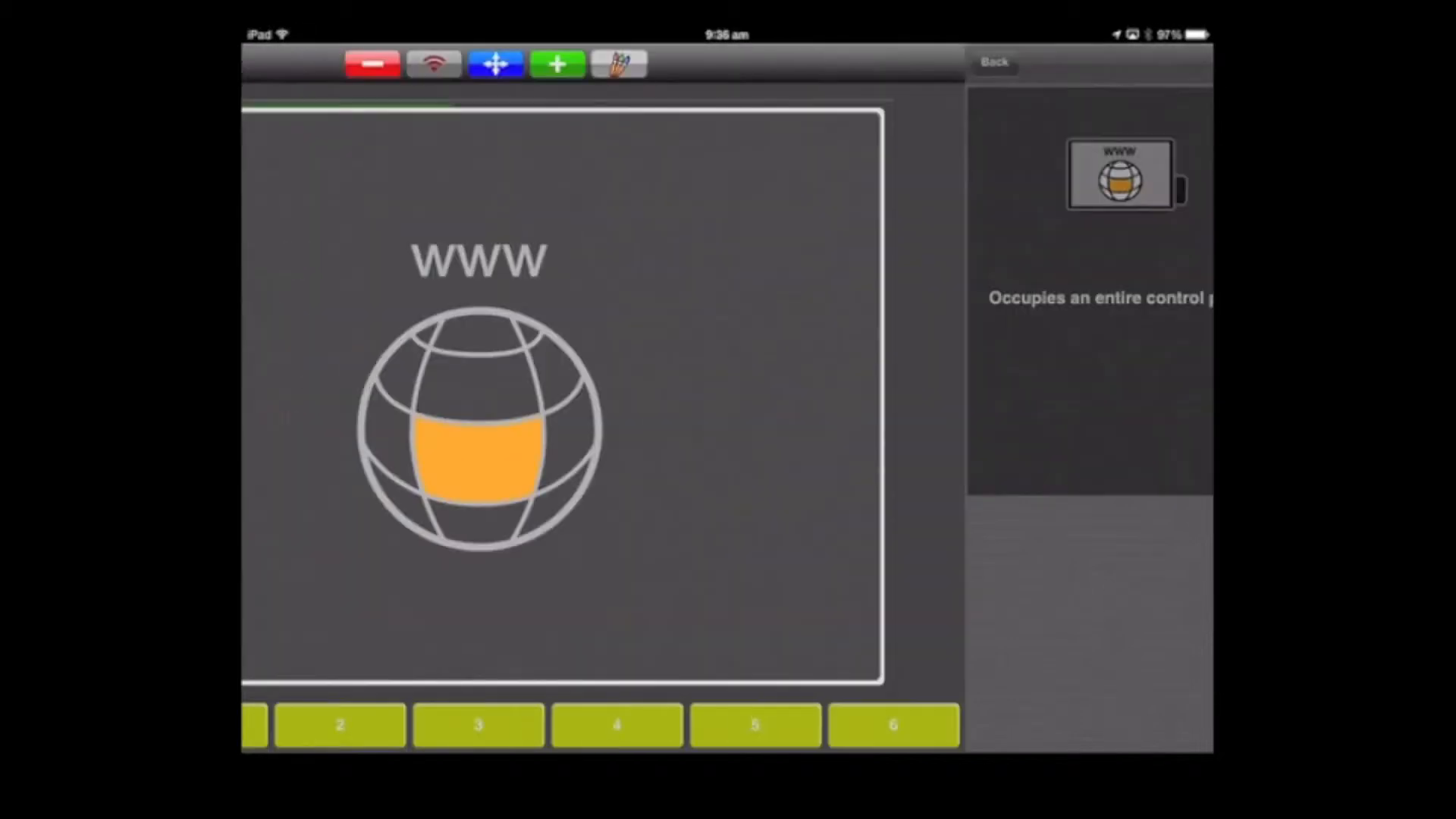
- Bring up the saved URLs list for the new web view placeholder
click(997, 60)
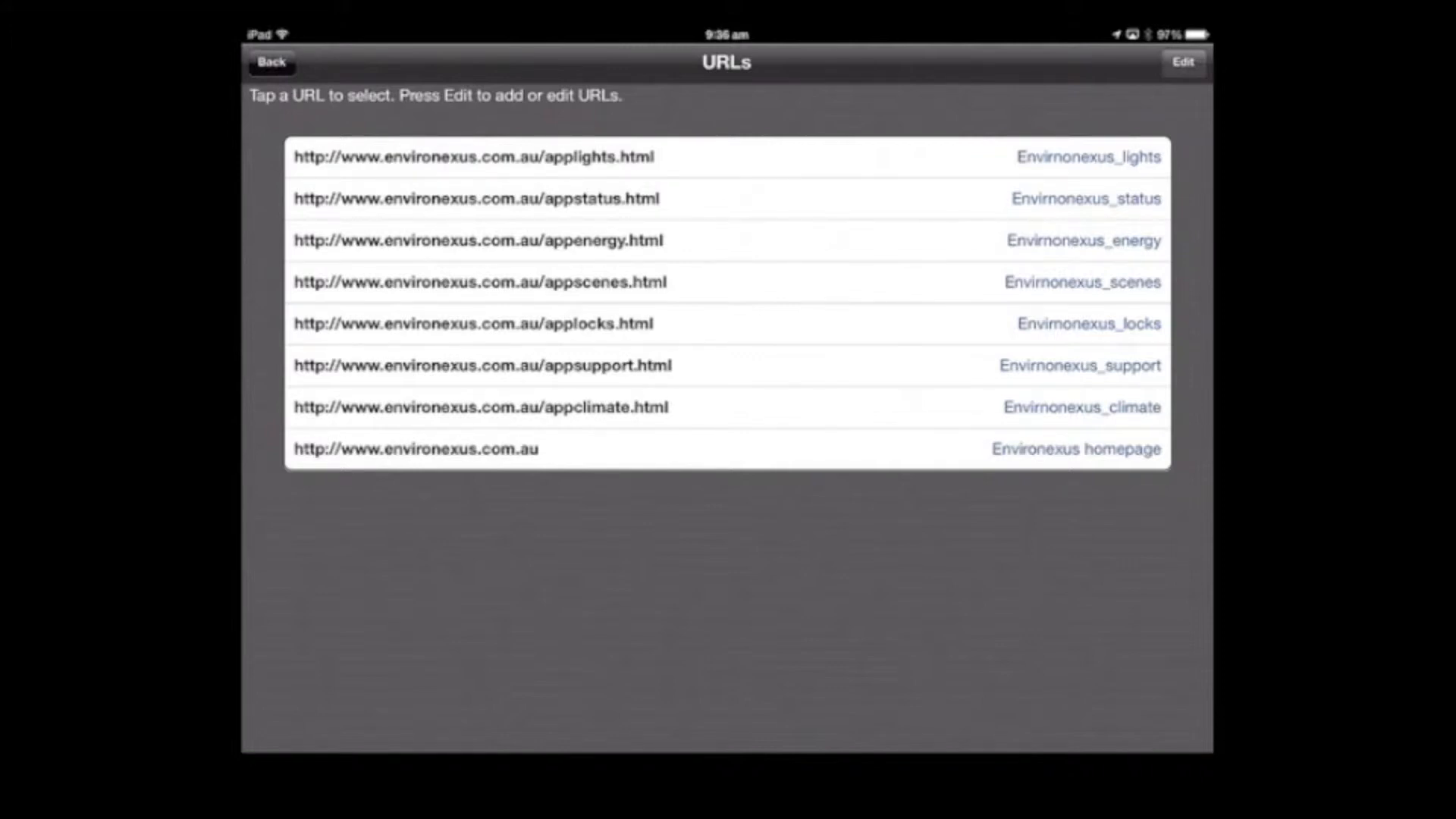
- Create a new saved URL entry named 'Energy Management' and switch to Safari
click(1187, 63)
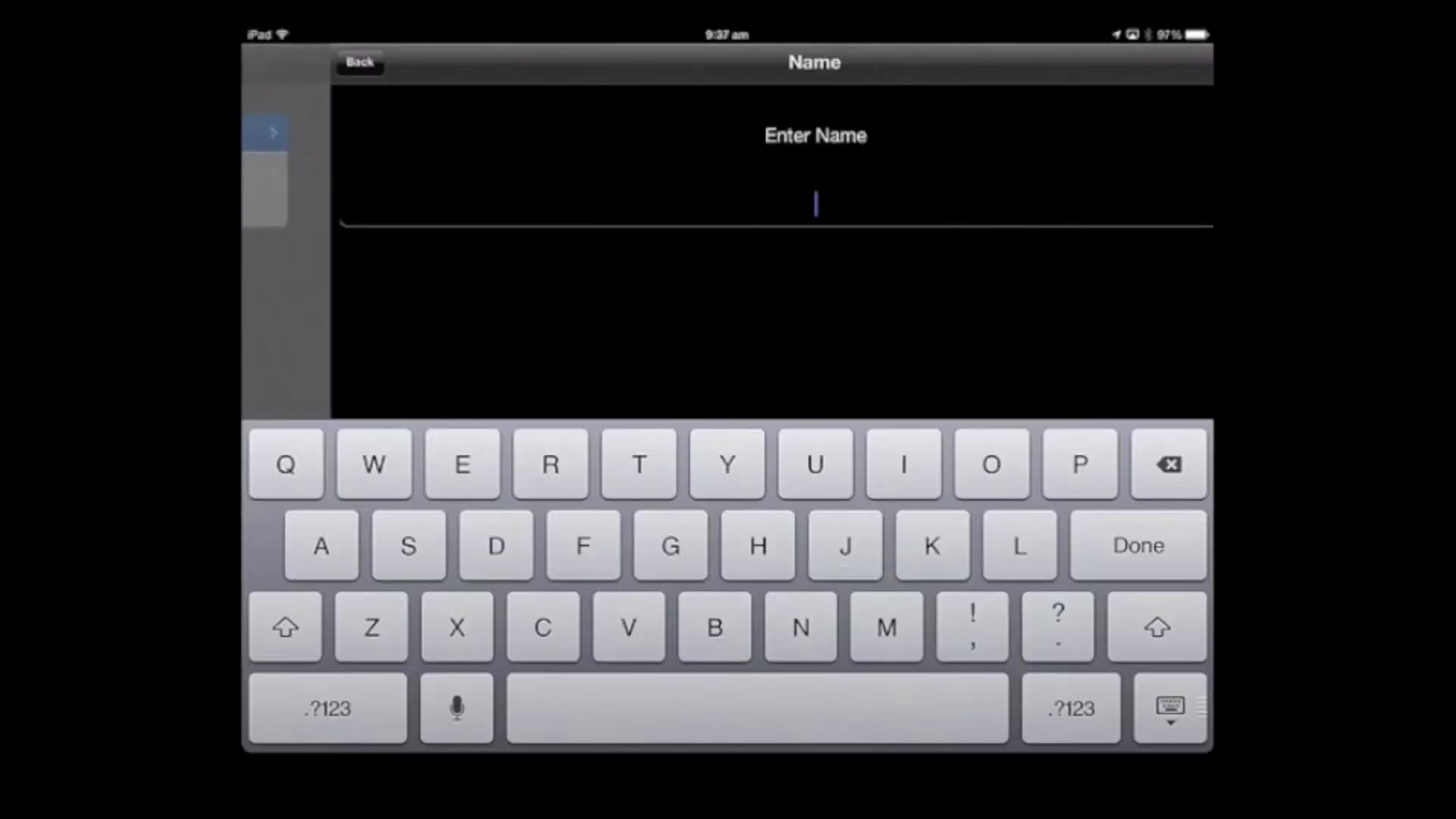
text(En)
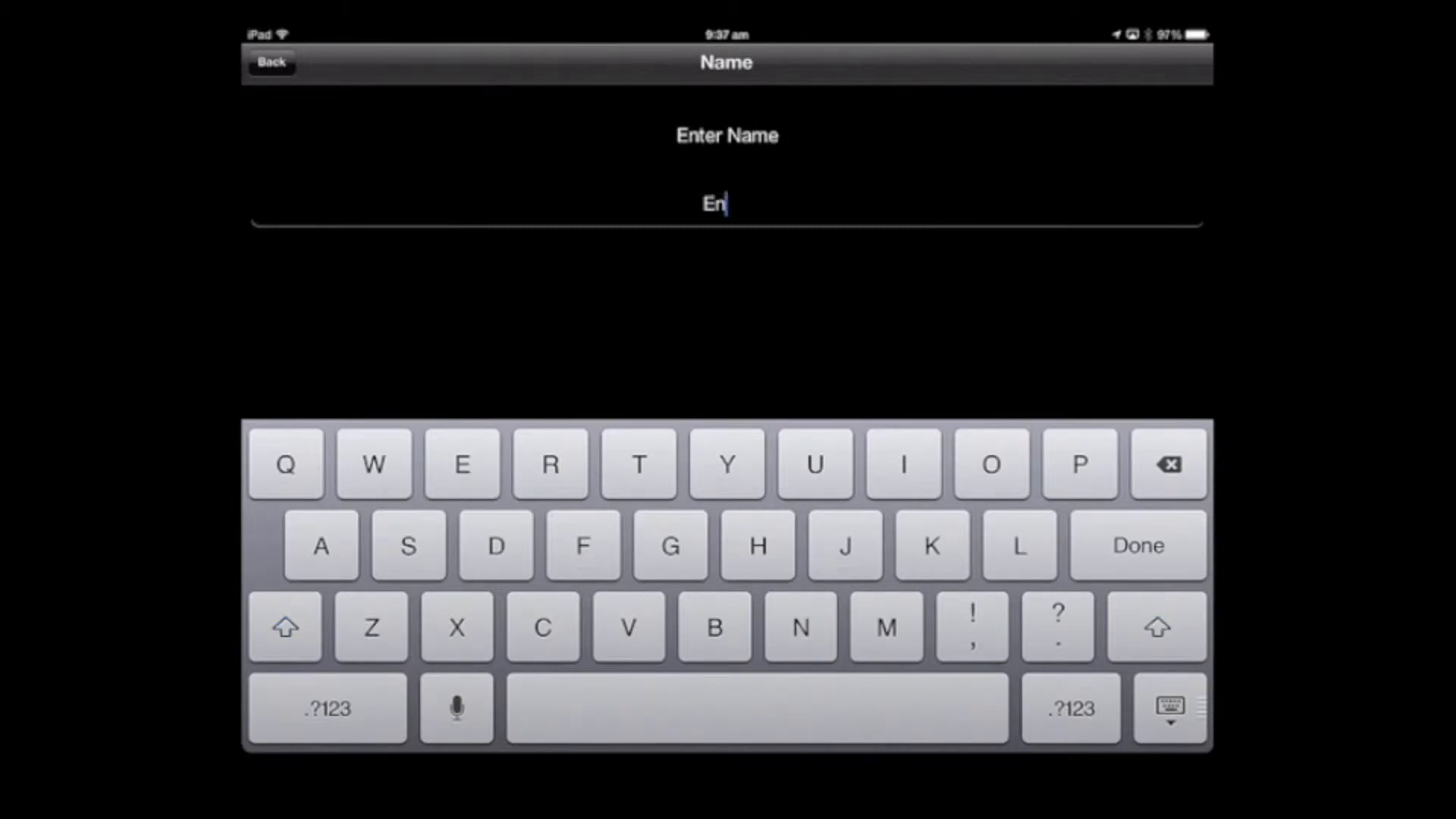
text(ergy Management)
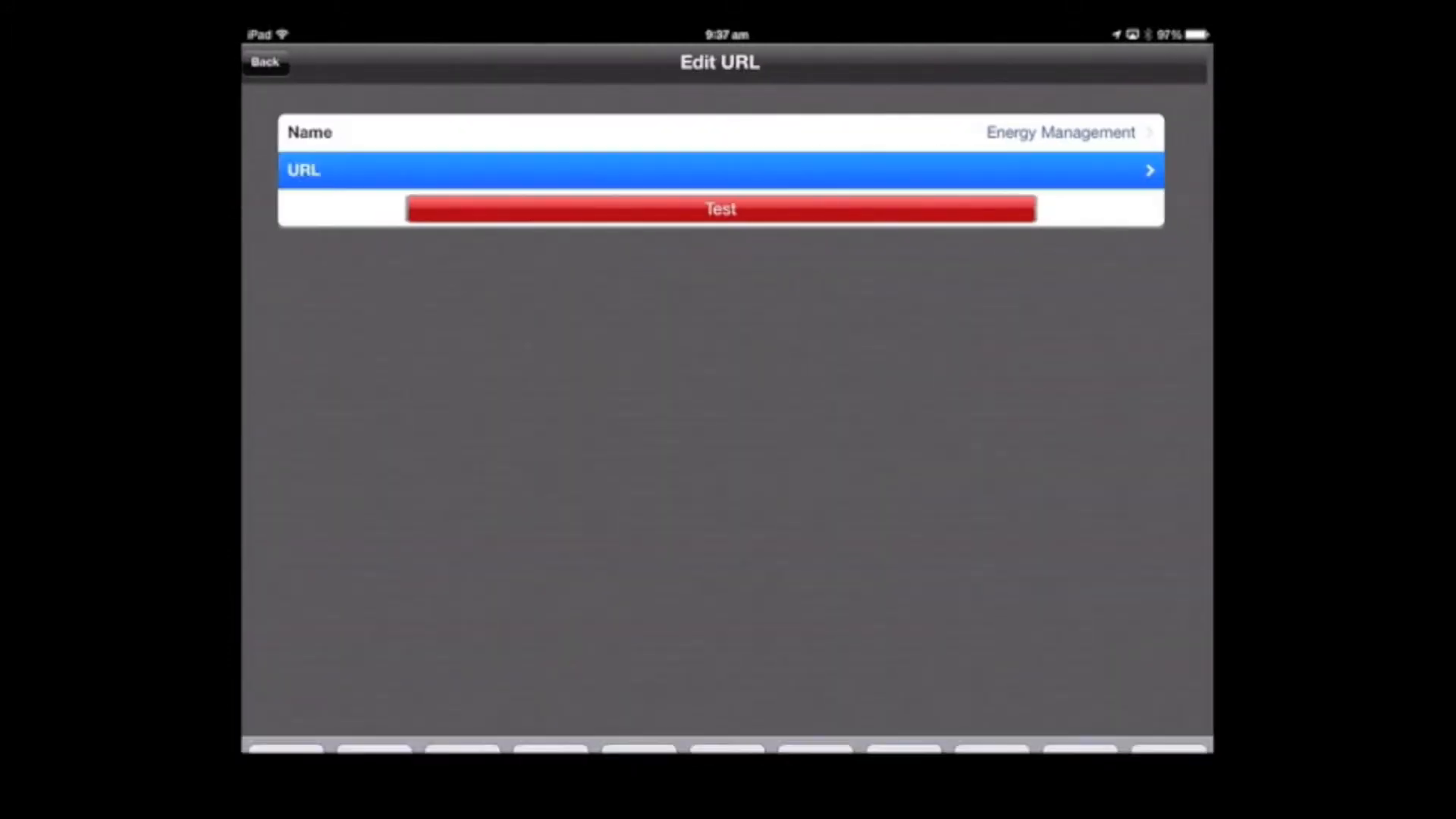
click(719, 161)
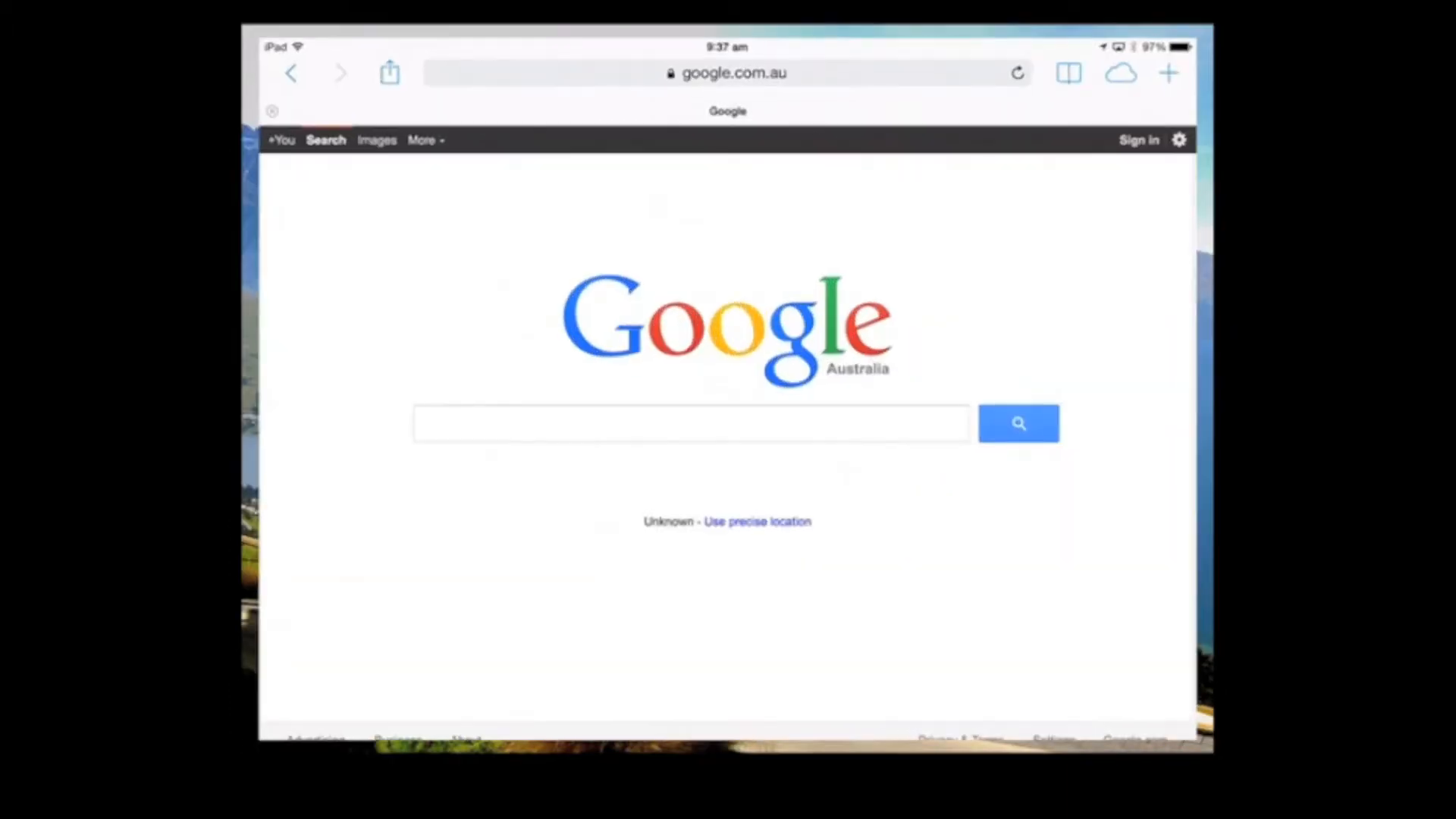
- Load the Nexus Dashboard at environexus.eemanager.net in Safari
click(736, 73)
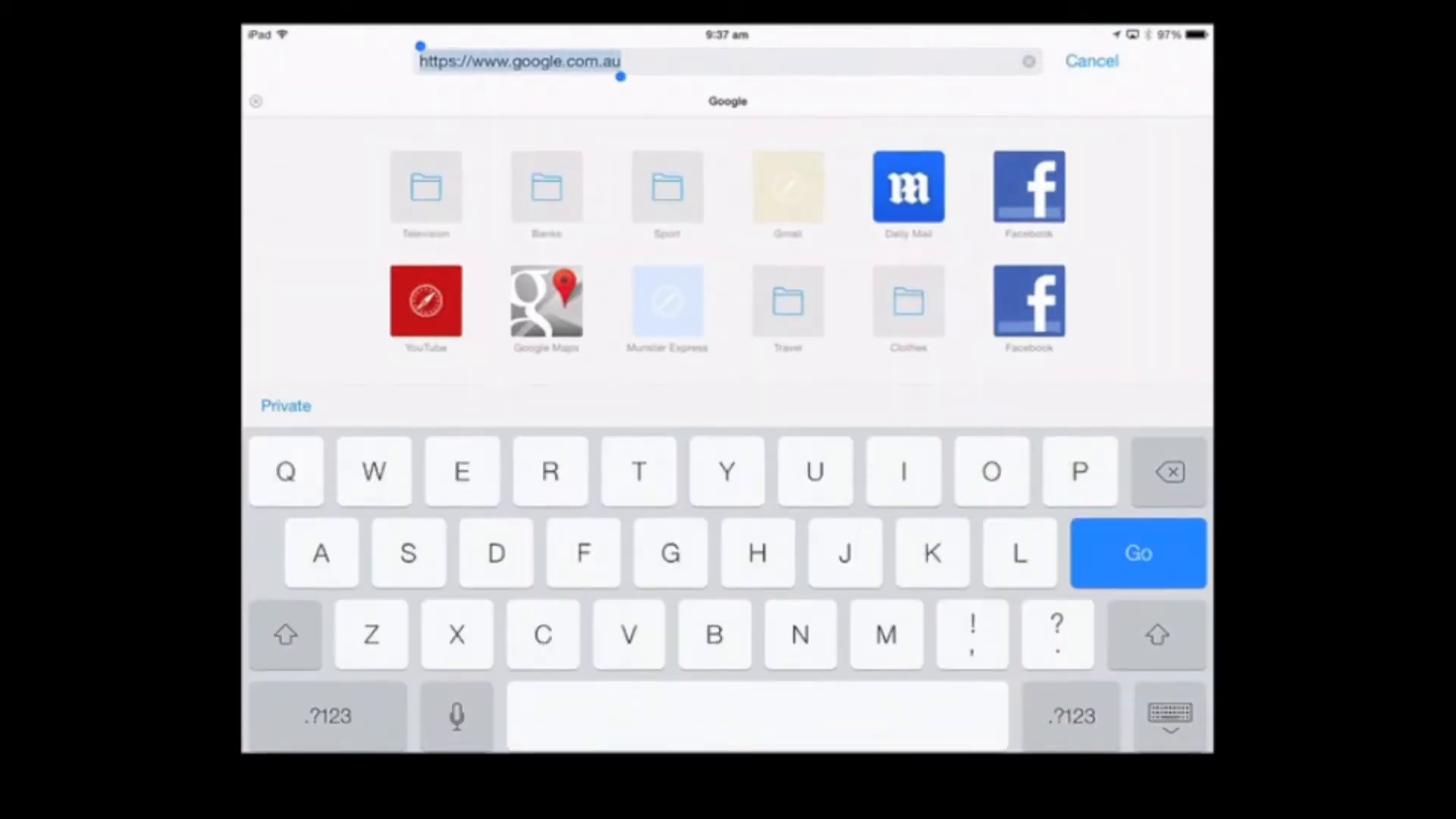
text(environexus.eemanager.net)
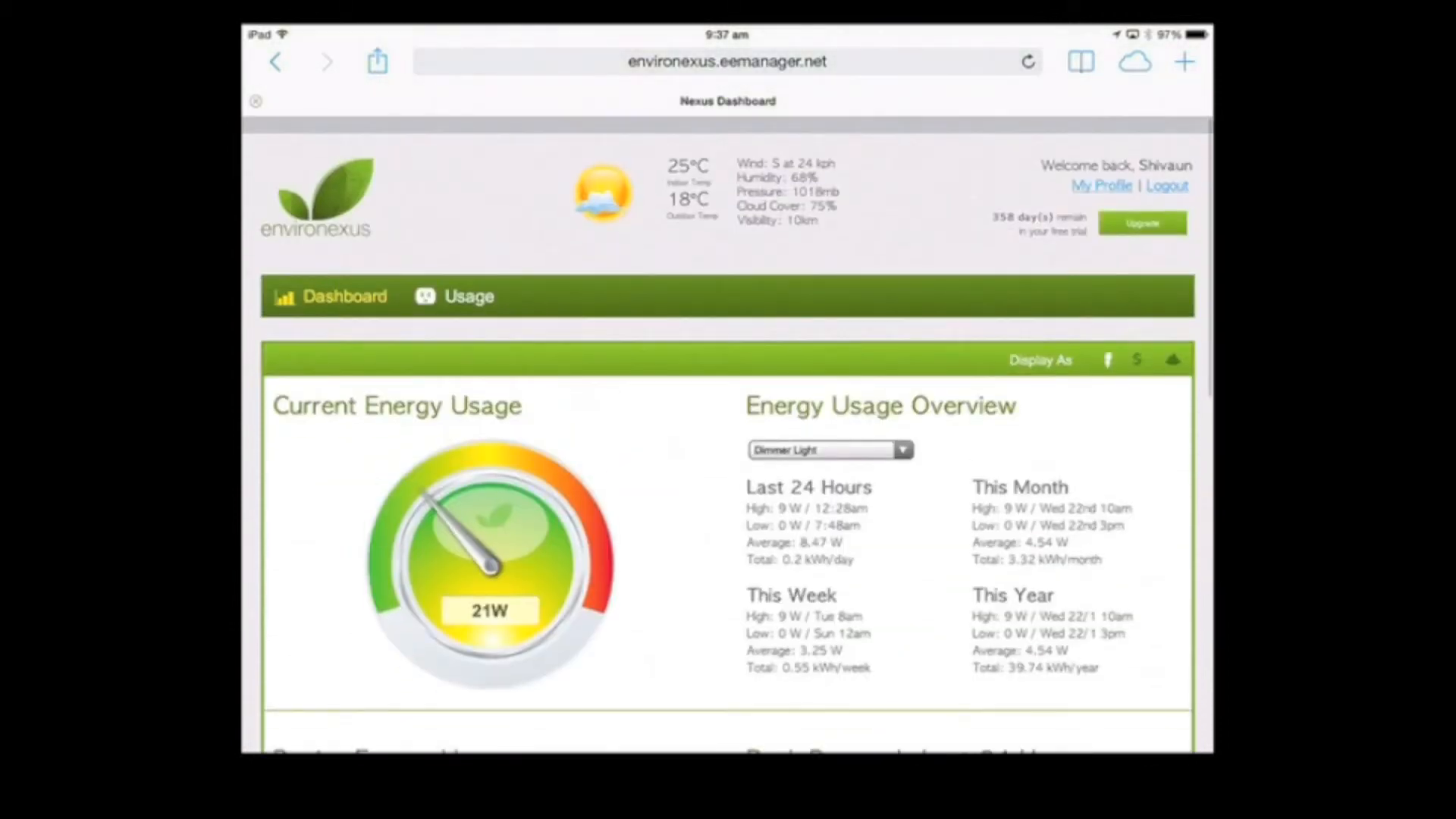
scroll(down, 3)
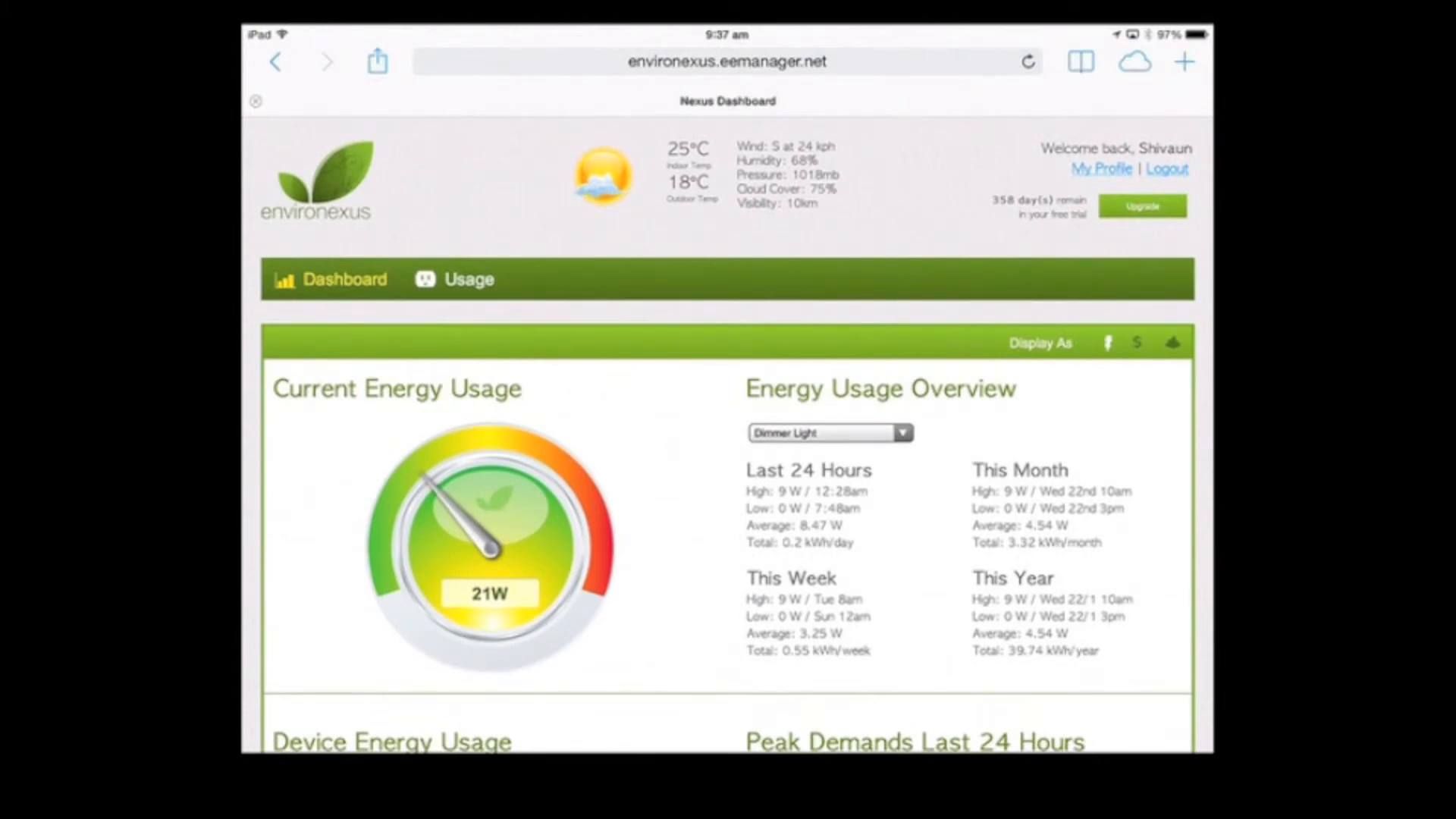
click(1102, 169)
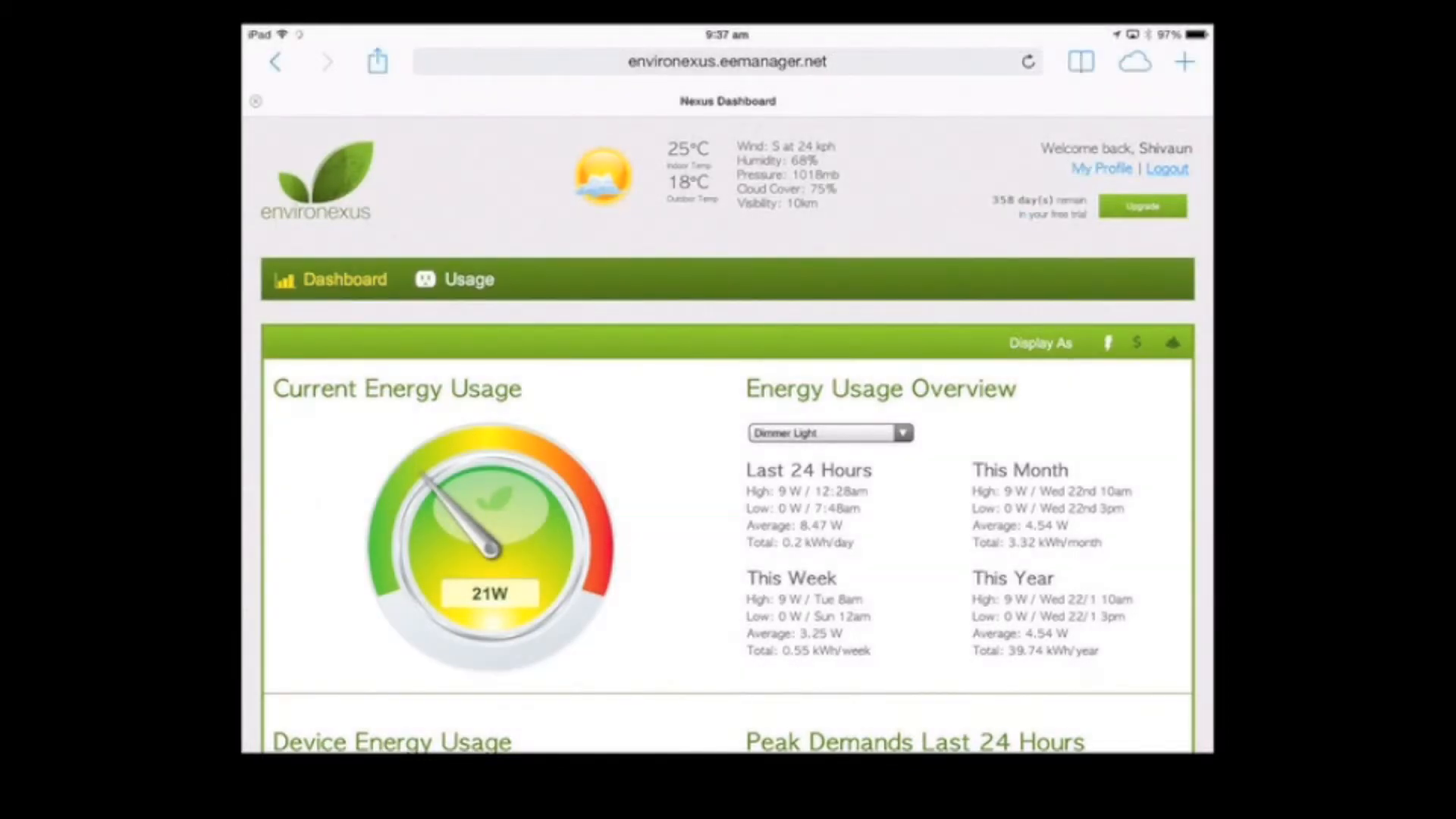
- From My Profile, re-enter the password and generate the Dashboard and Usage auto-login links
click(1102, 168)
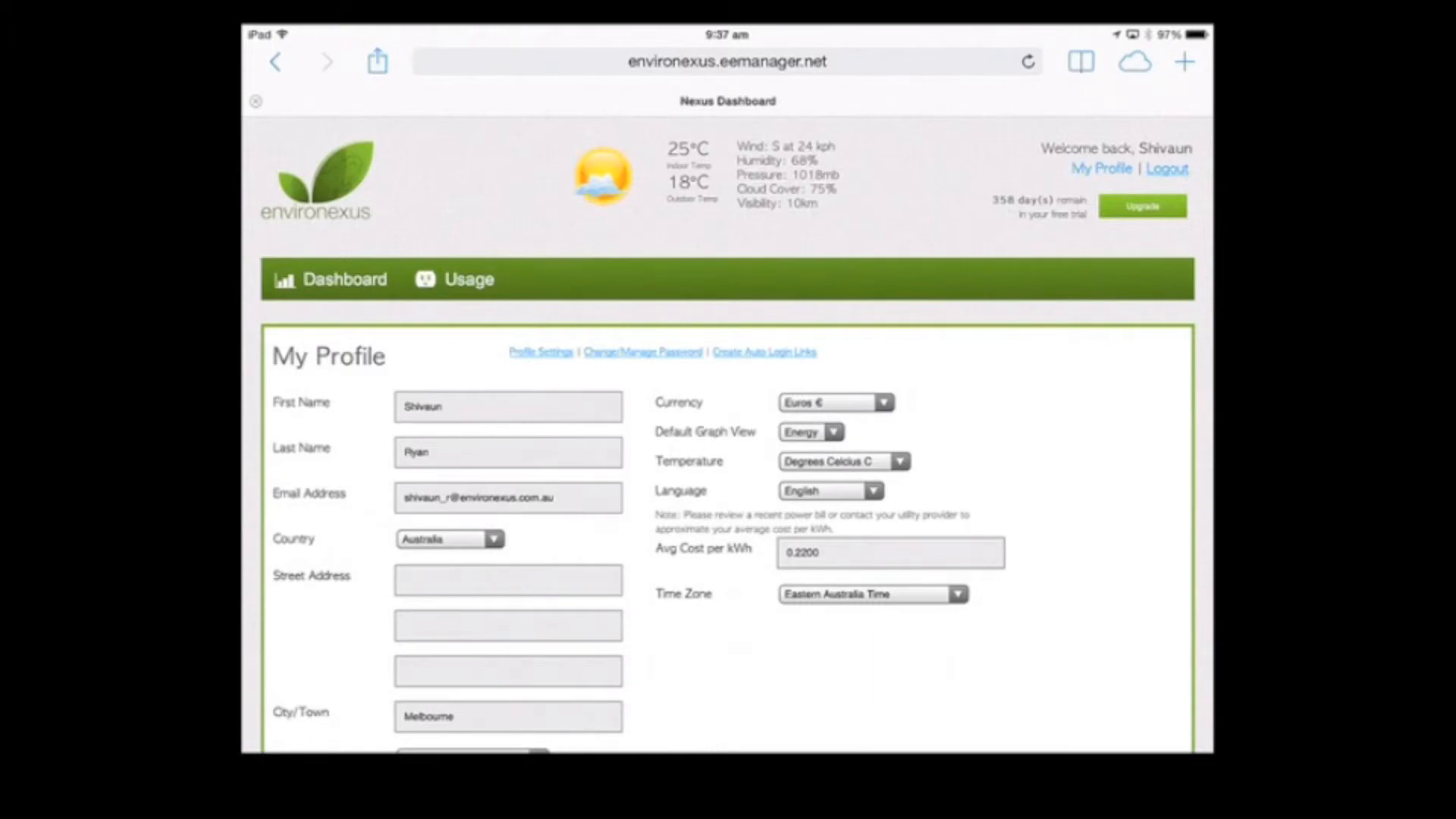
scroll(down, 3)
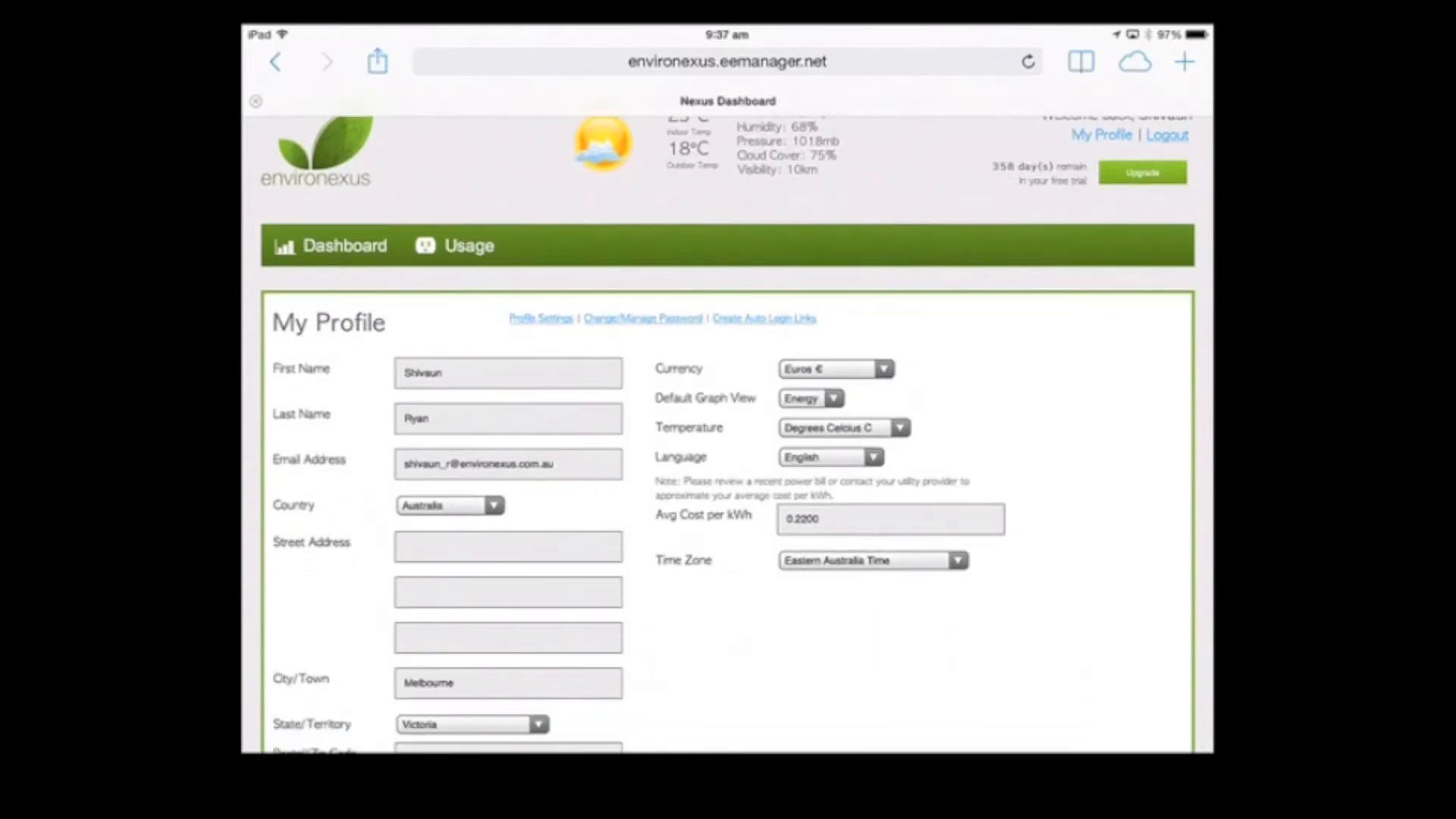
click(765, 319)
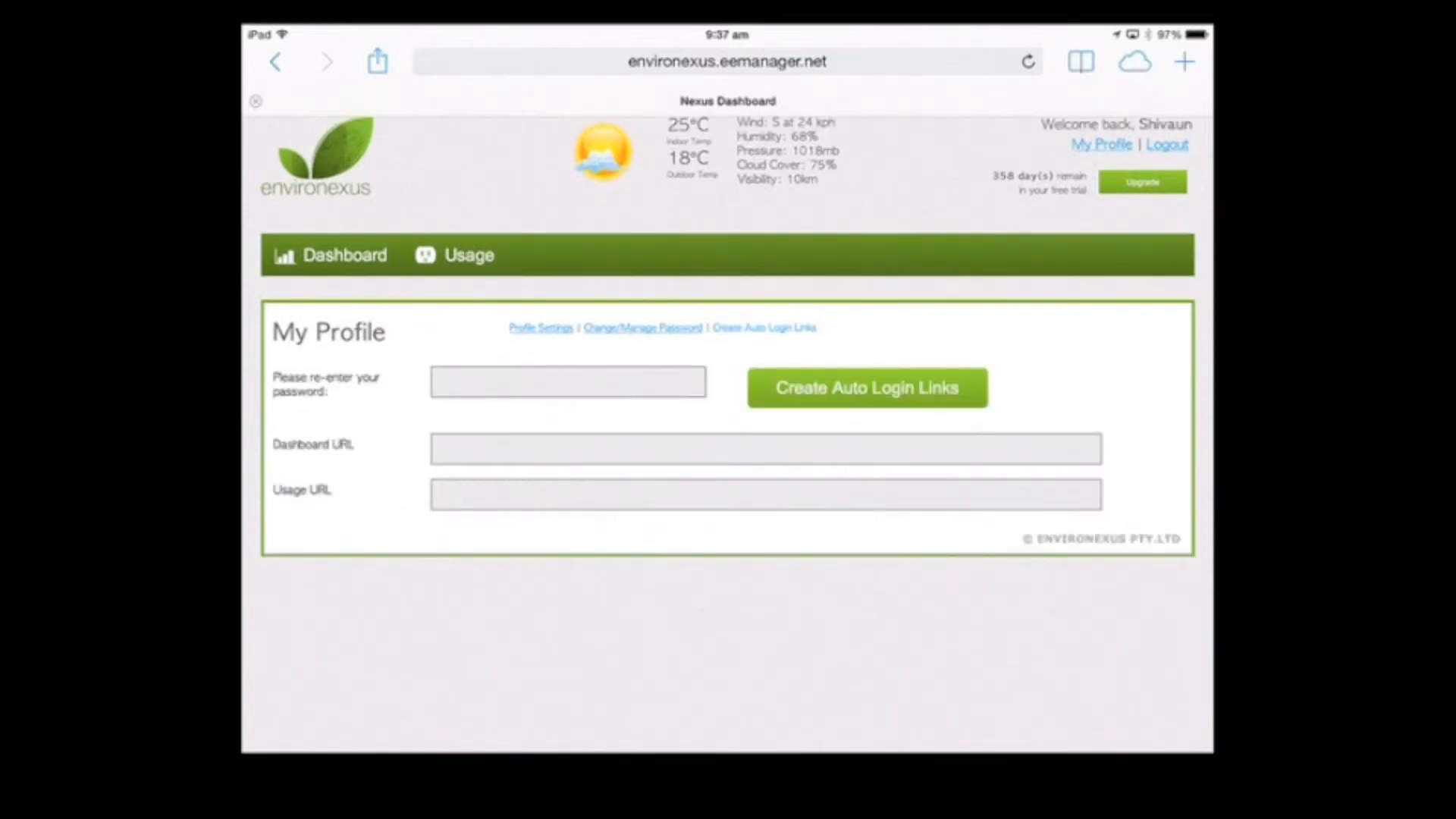
click(567, 382)
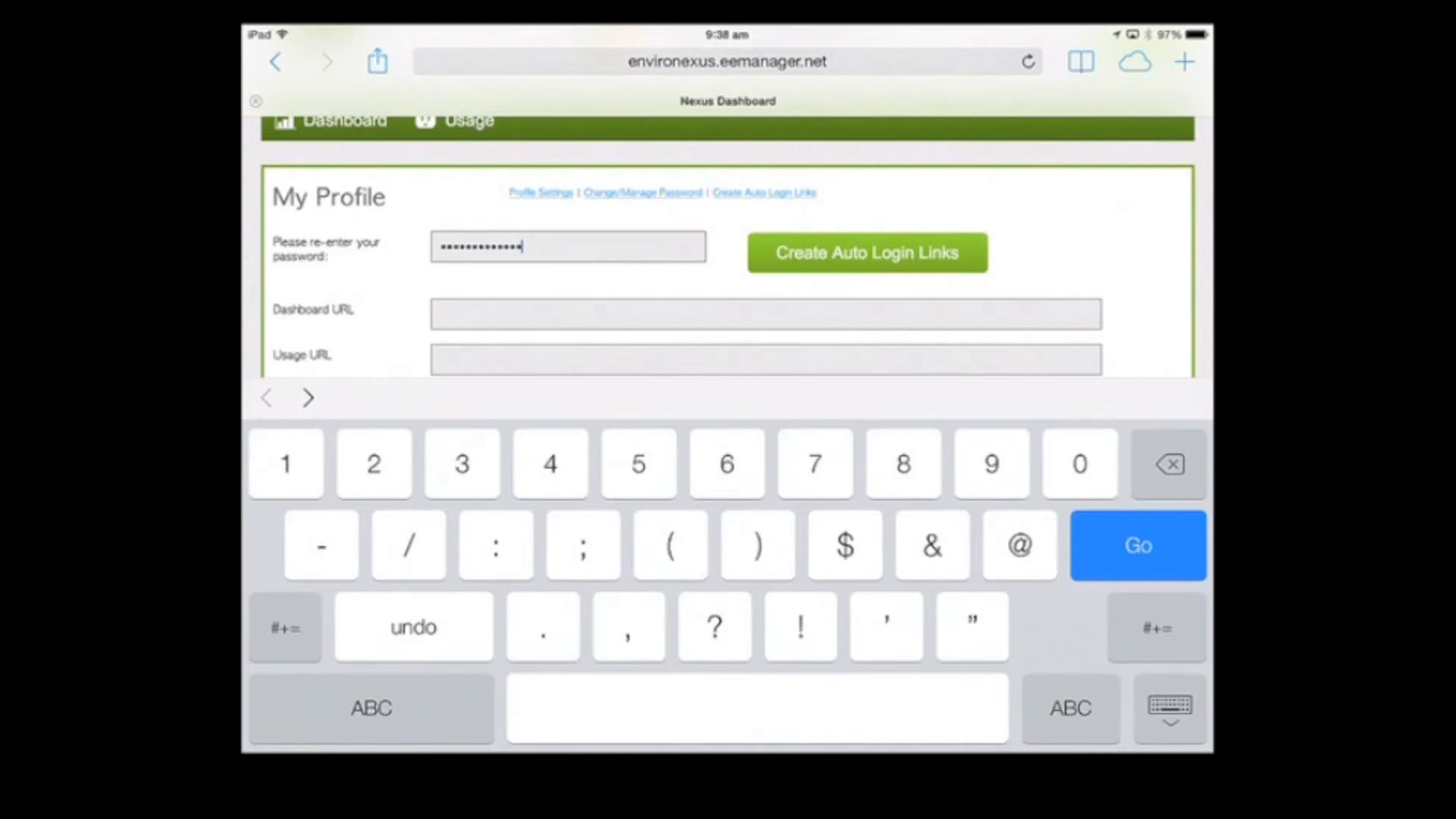
click(568, 246)
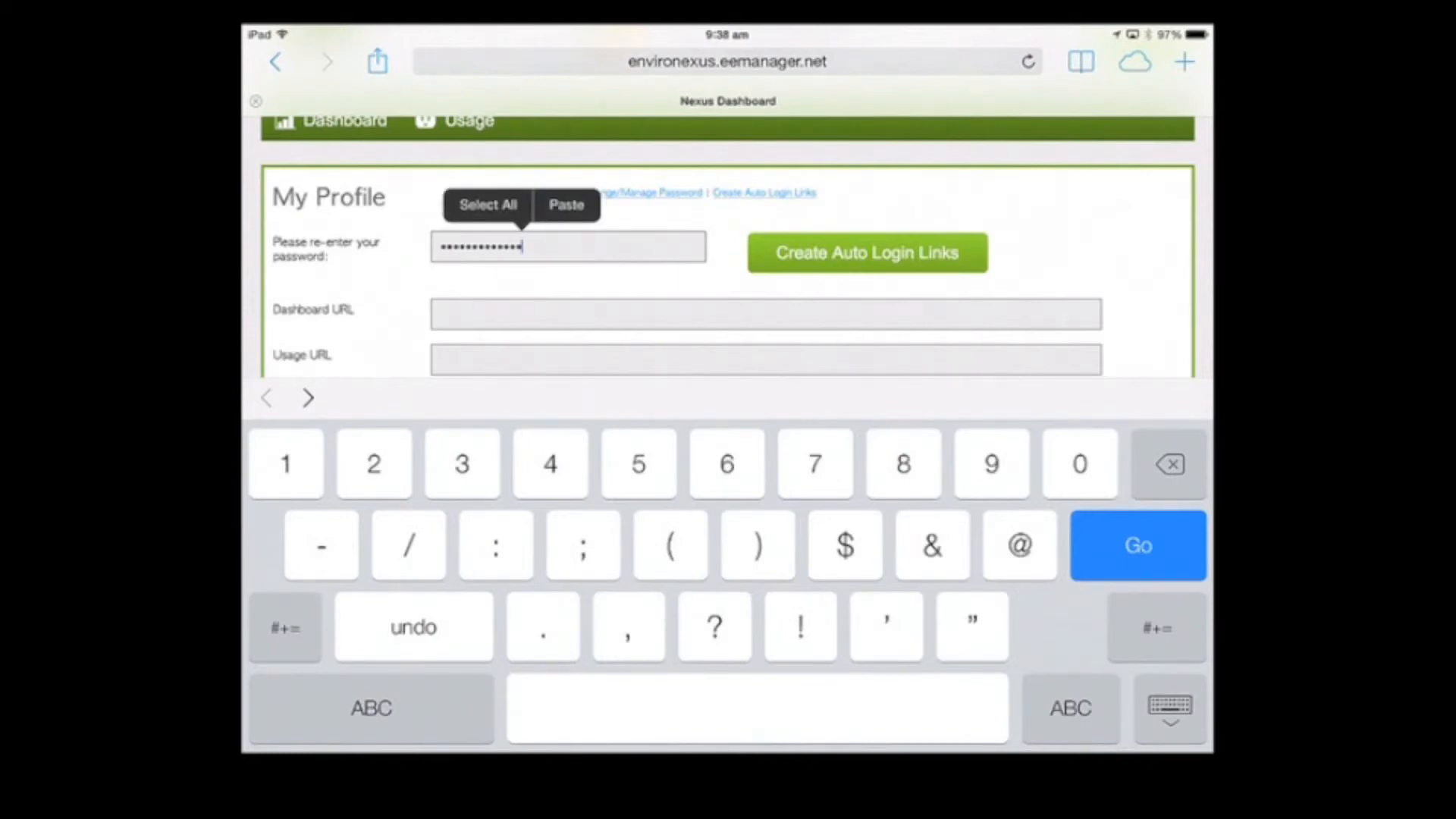
click(866, 252)
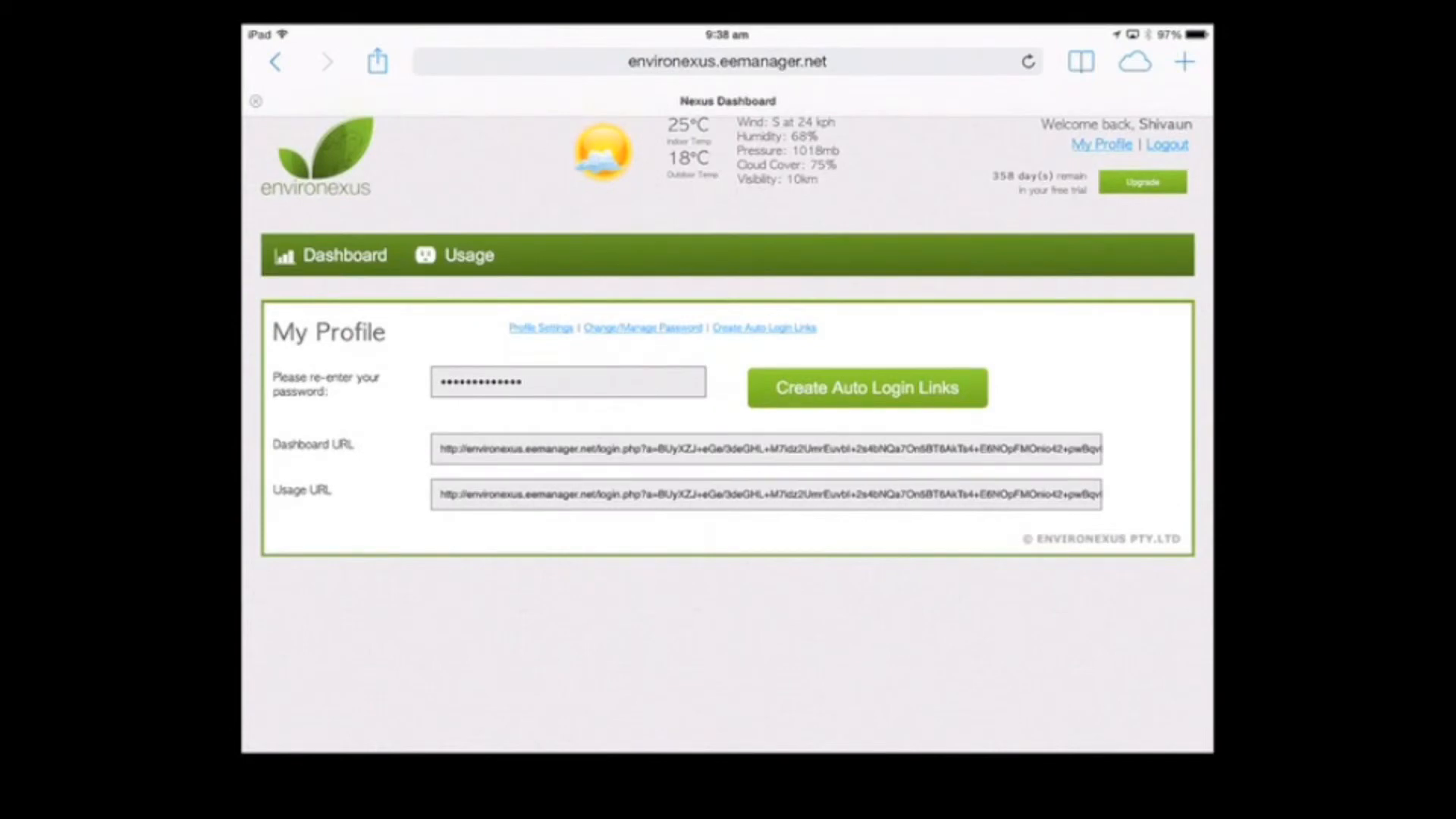
- Copy the Dashboard auto-login URL into the app's new saved URL entry
click(746, 460)
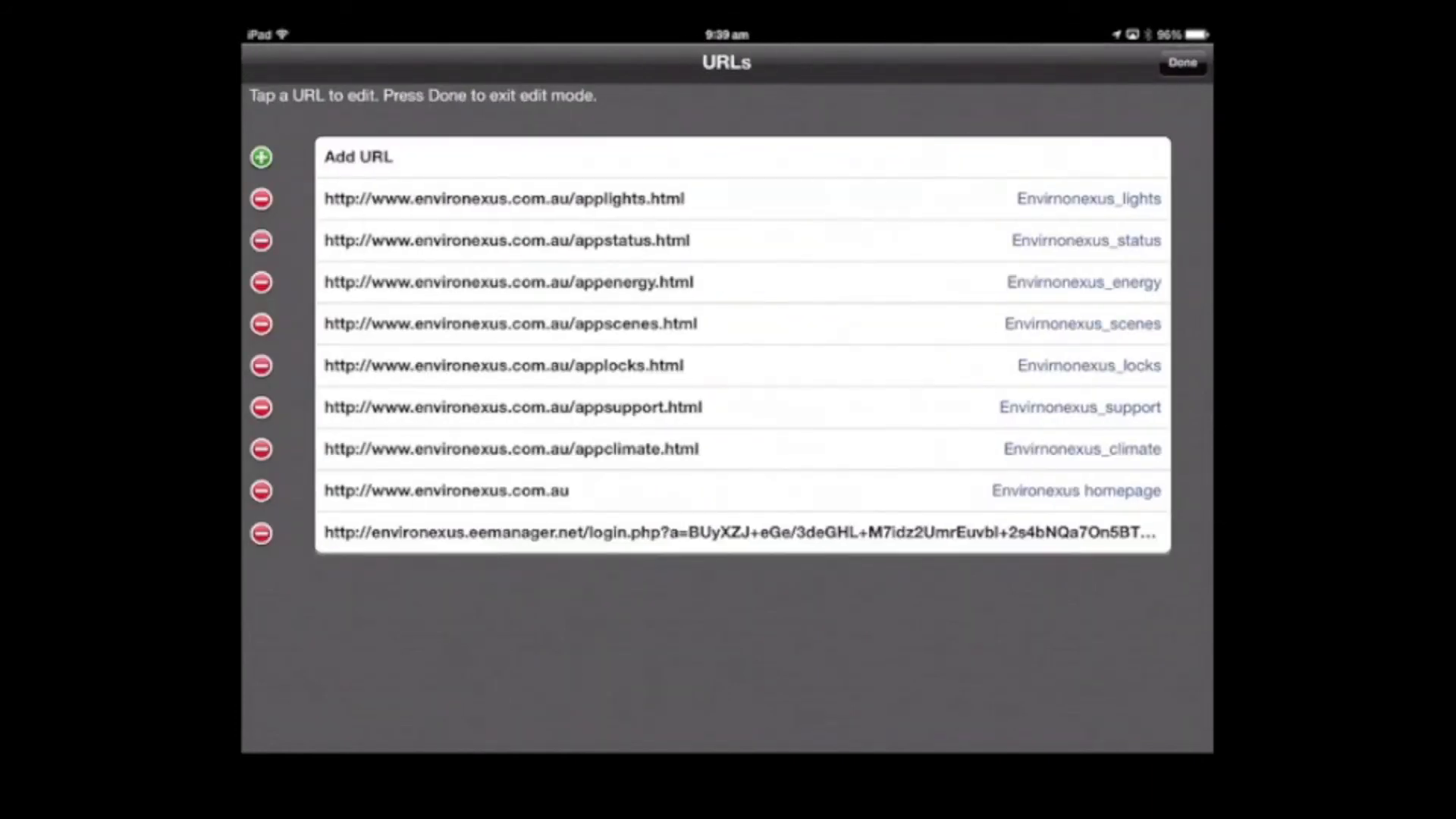
- Finish URL editing so the Energy panel loads the EEManager dashboard with 21W usage and charts
click(1183, 62)
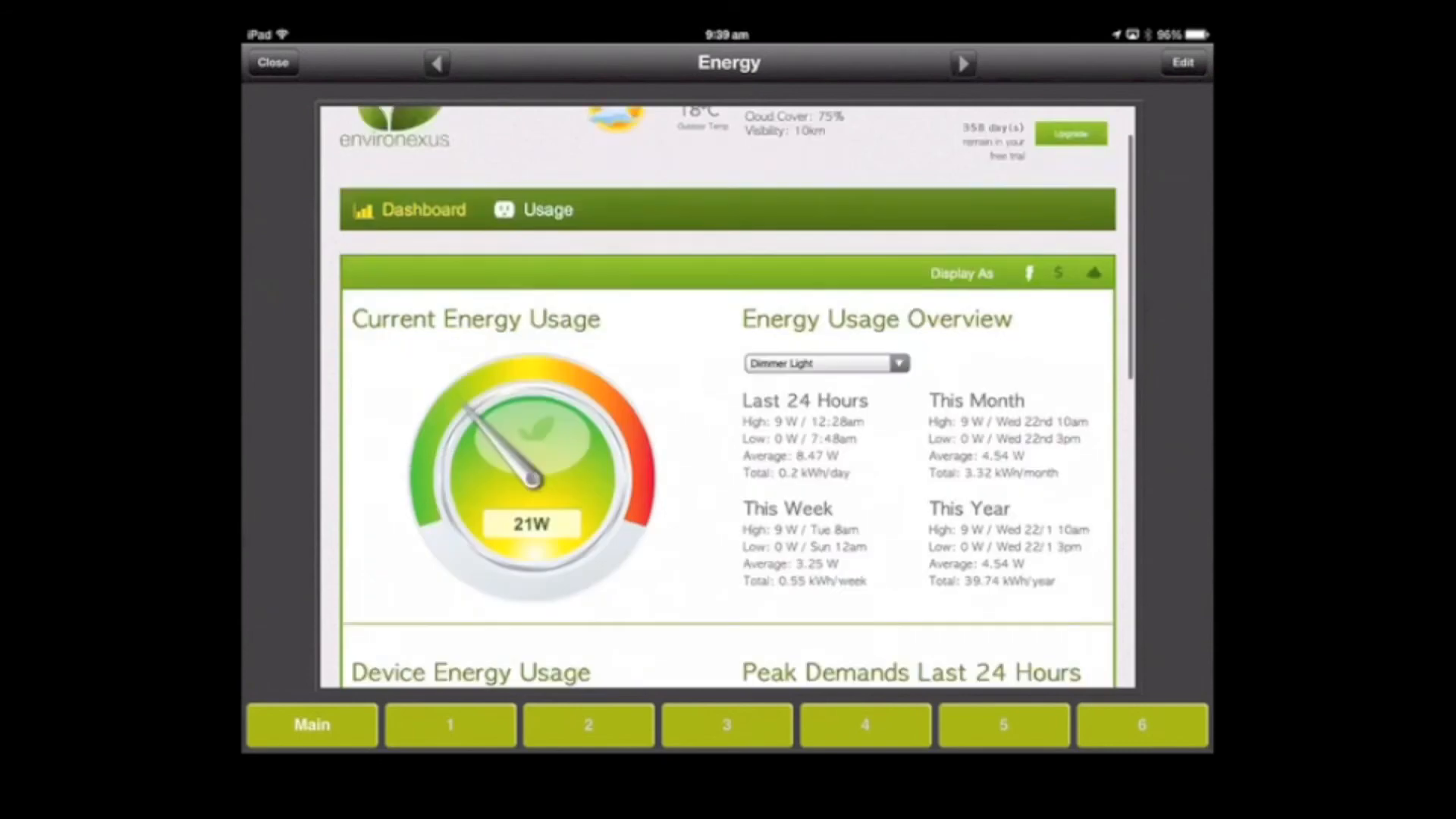
scroll(down, 3)
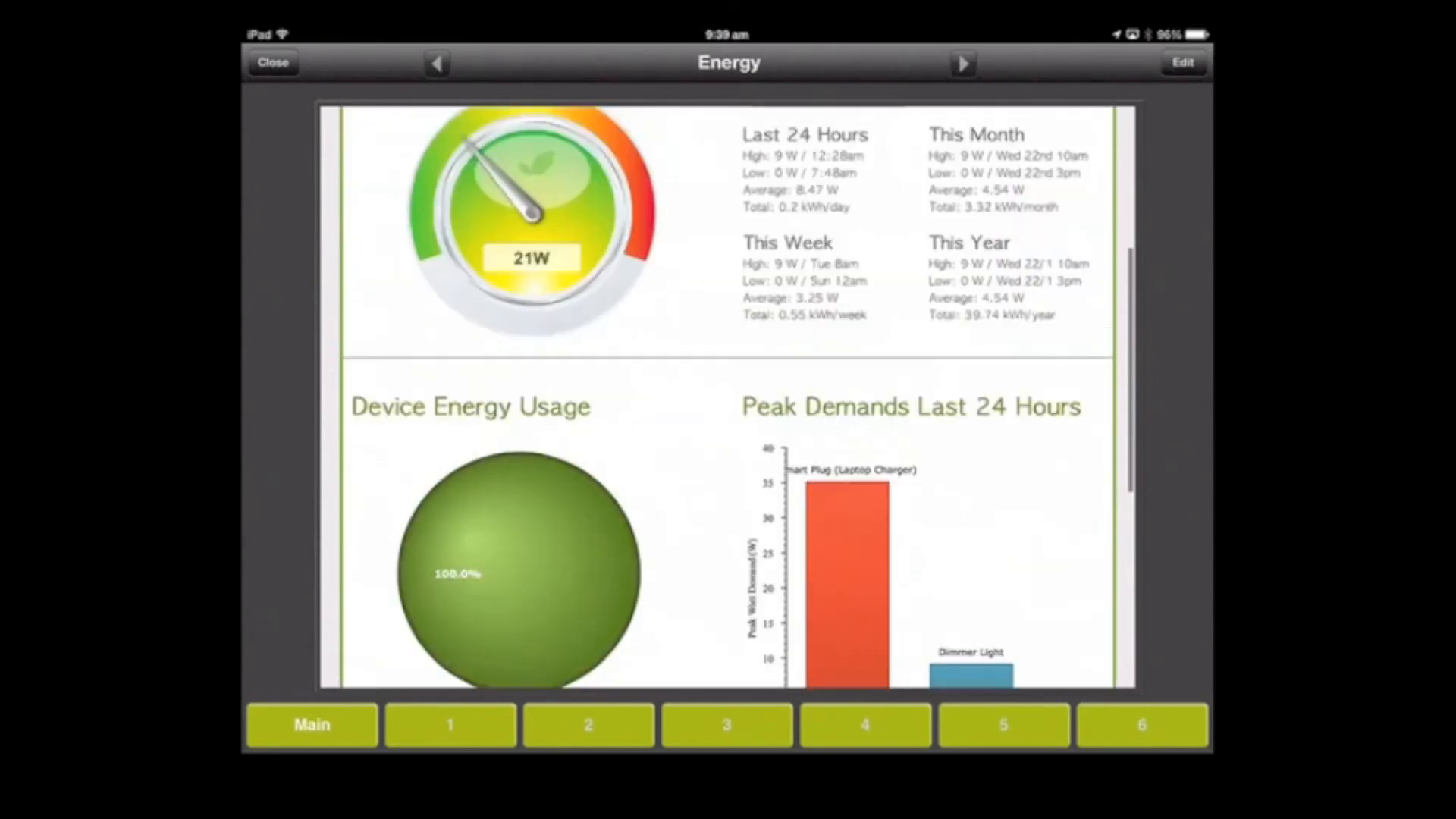